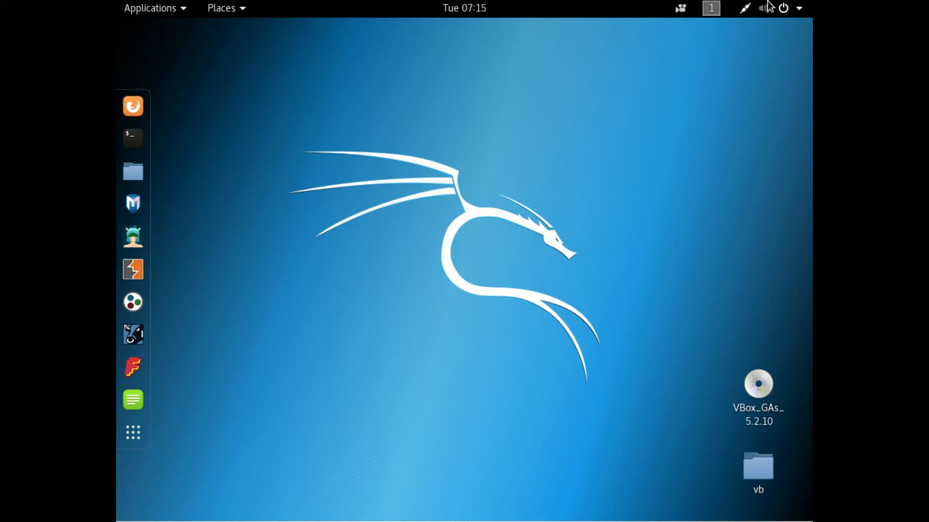
mouse_move(441, 7)
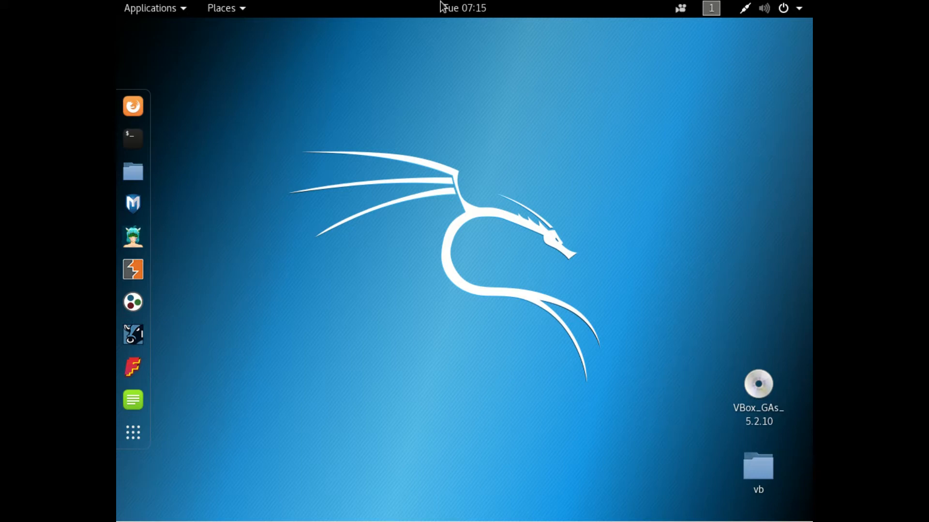
Open a new root terminal window from the dock.
left_click(132, 138)
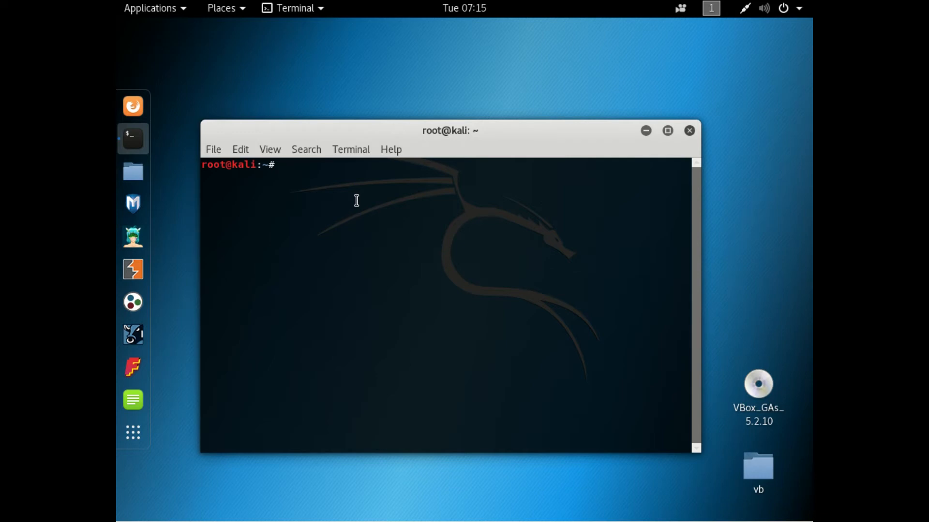
Run 'sudo apt install htop' to install the htop package.
type("su")
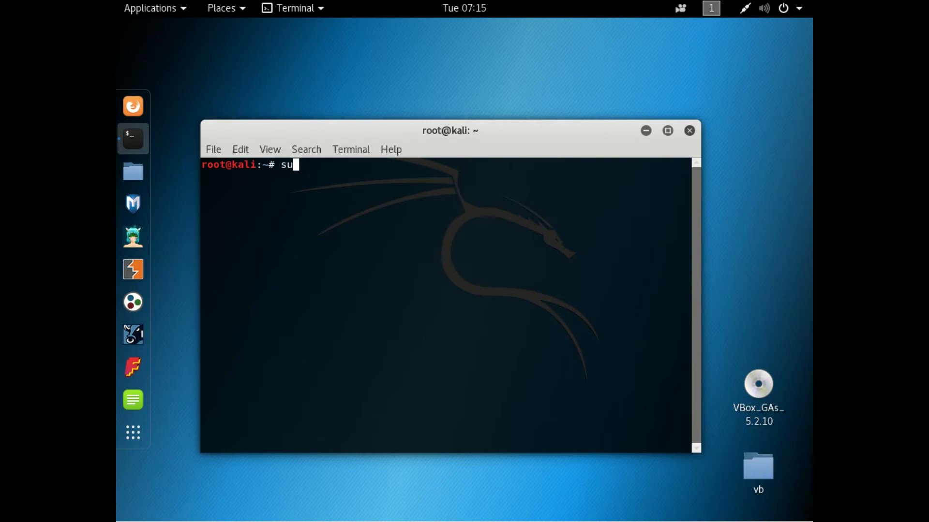
type("do apt install")
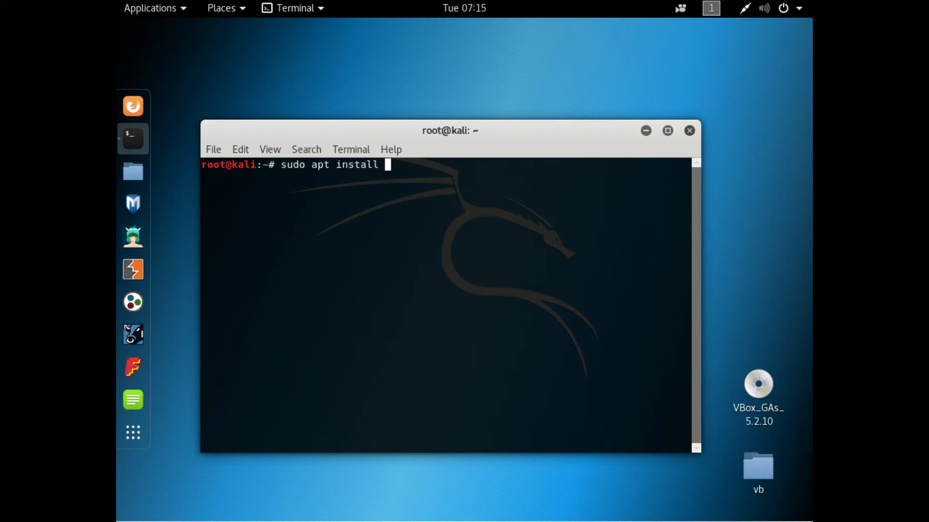
type("gerd")
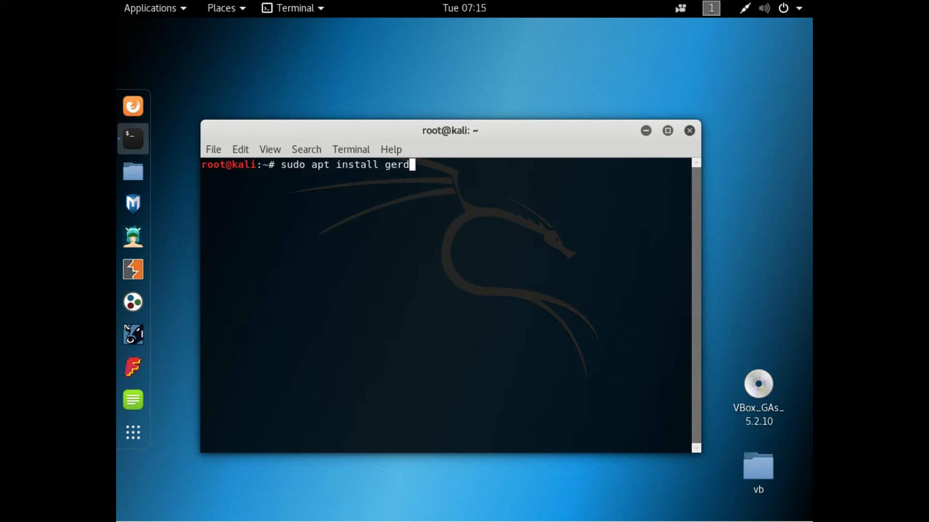
key("BackSpace")
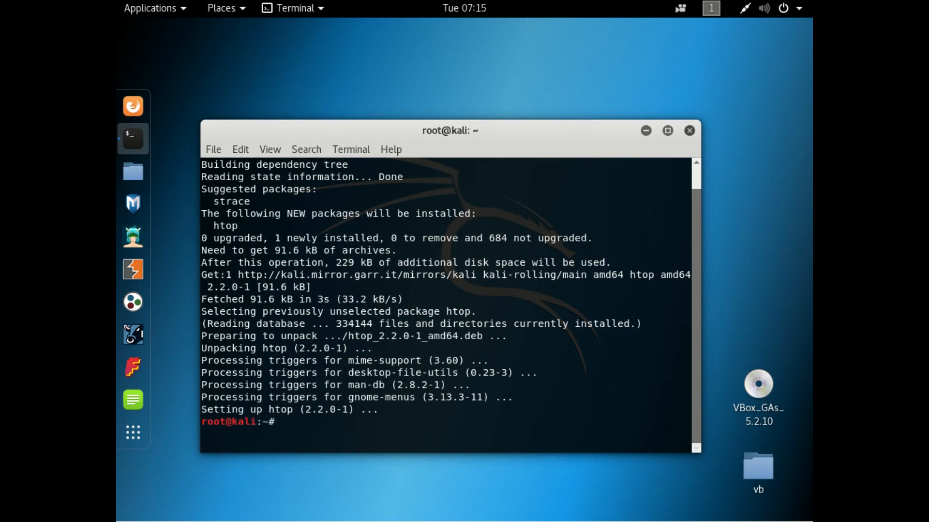
Launch htop to show the live CPU, memory and process list.
type("htop")
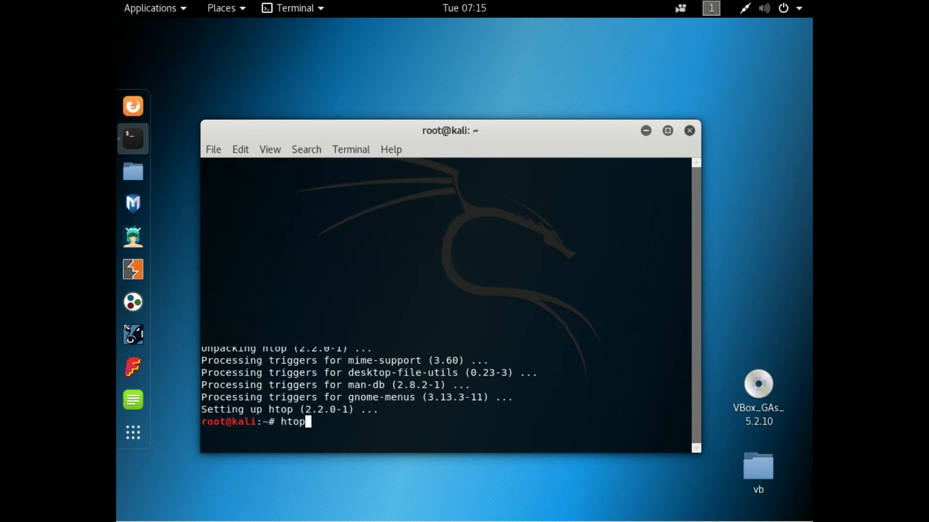
key("Return")
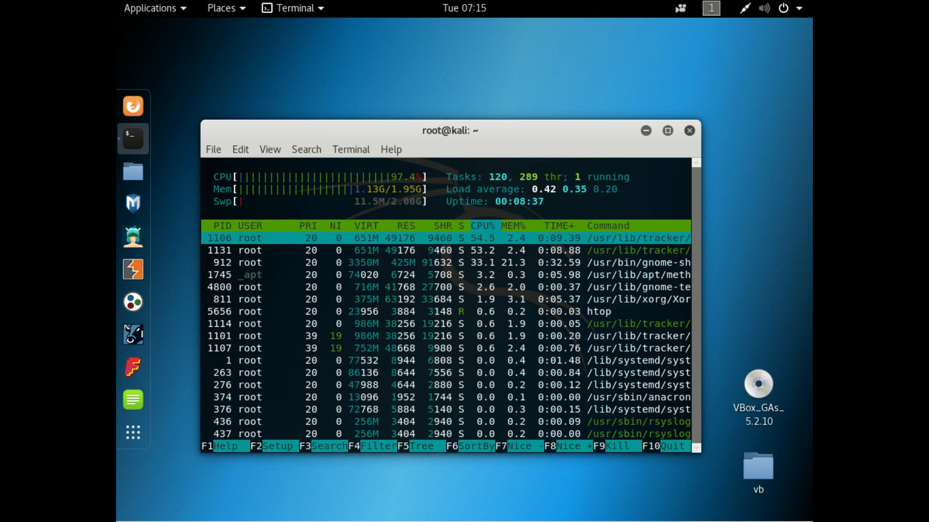